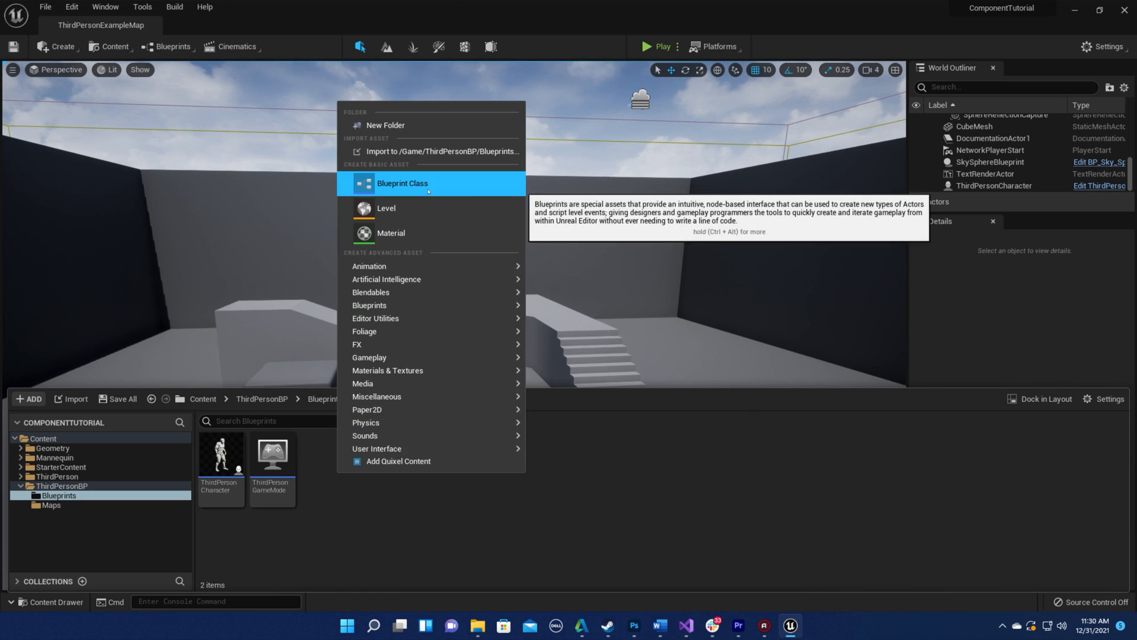
- Create a HealthComponent actor component blueprint and open it for editing
left_click(403, 183)
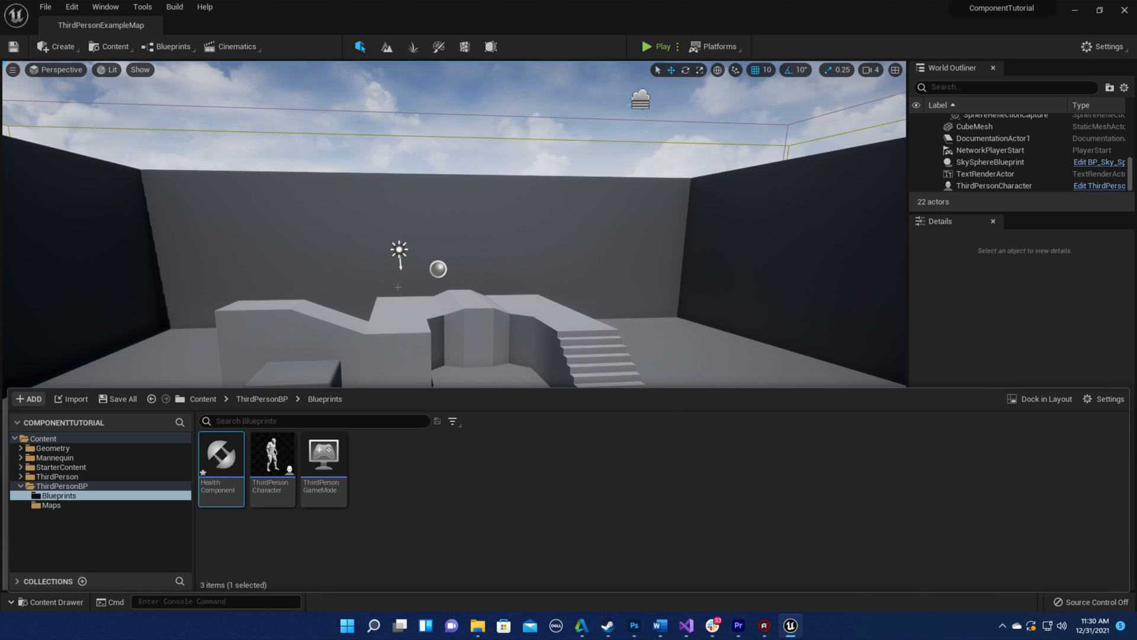
double_click(220, 454)
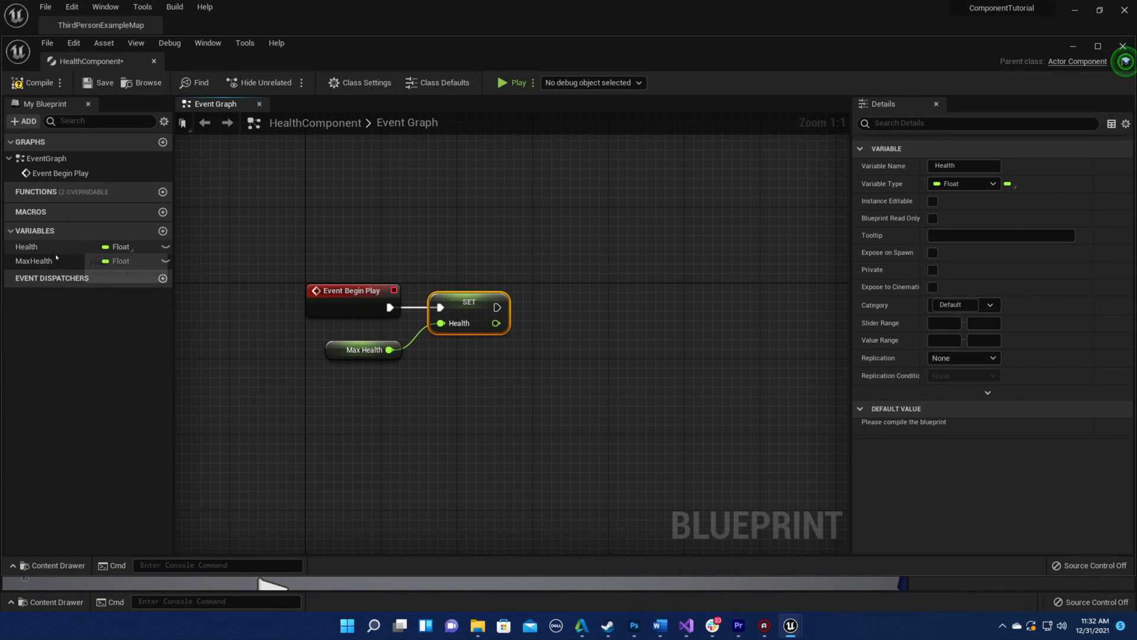
- Make MaxHealth instance editable, compile, and give it a default value of 100.0
left_click(34, 261)
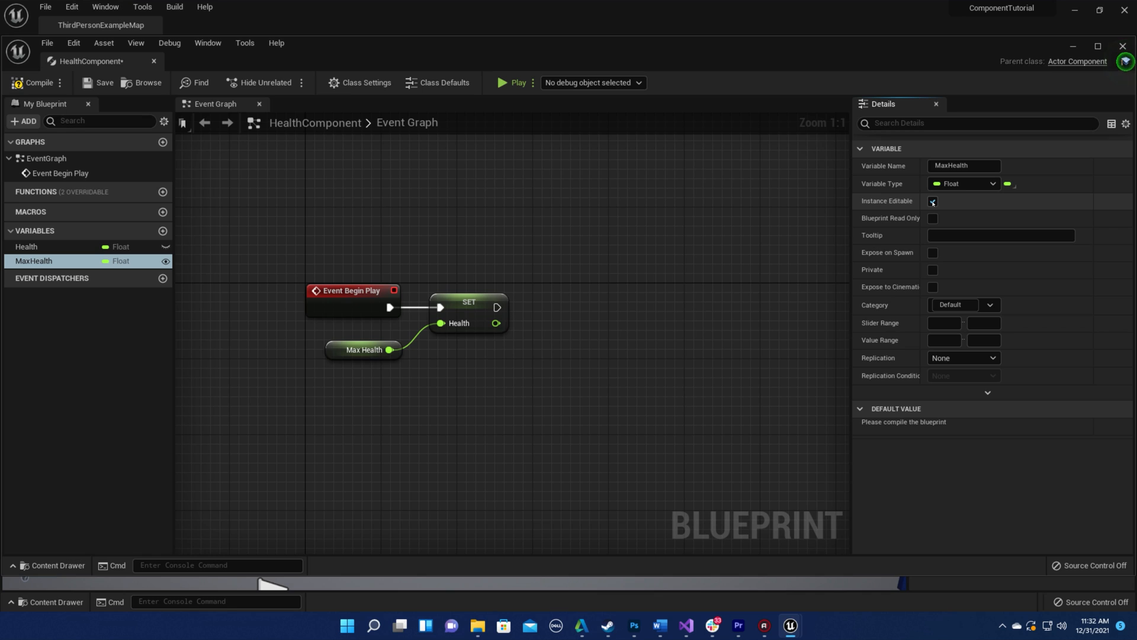
left_click(932, 202)
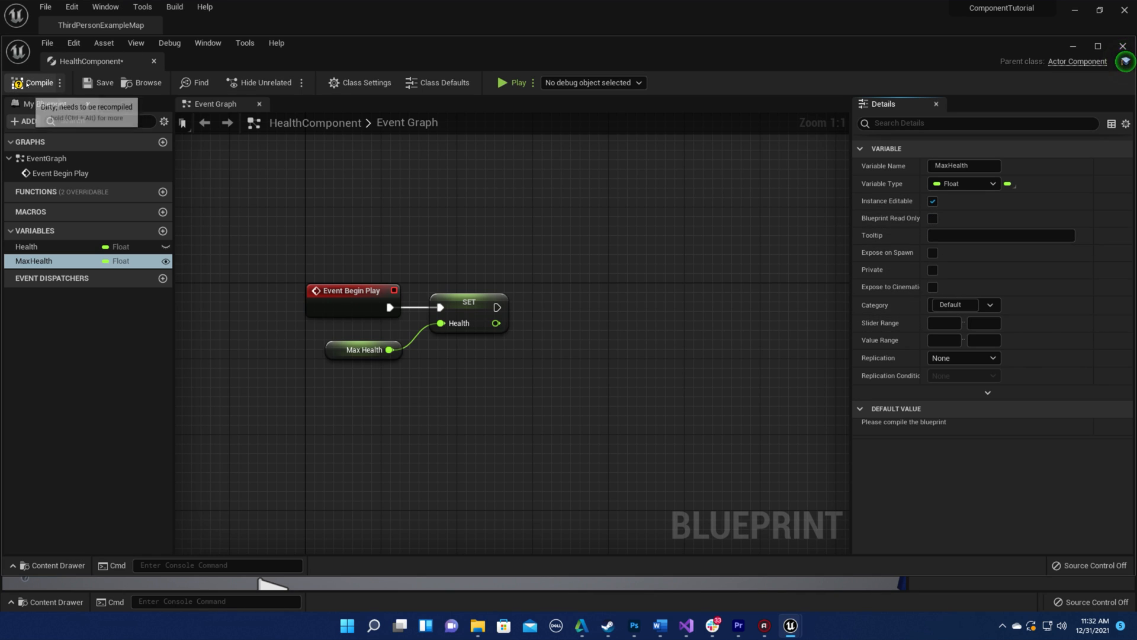
left_click(38, 81)
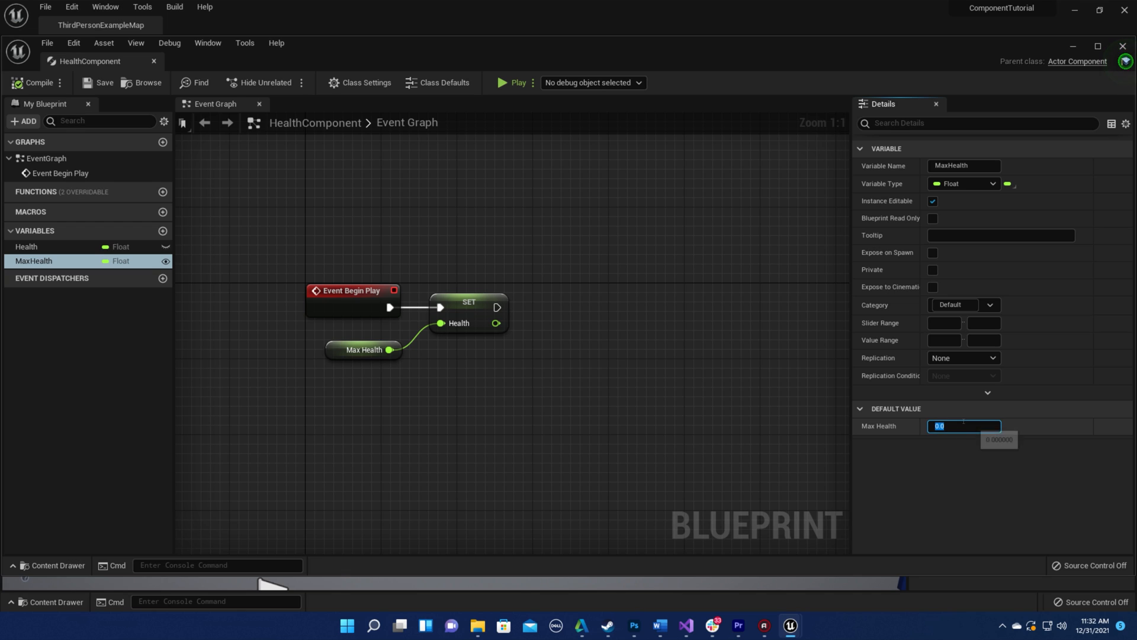
type("100.0")
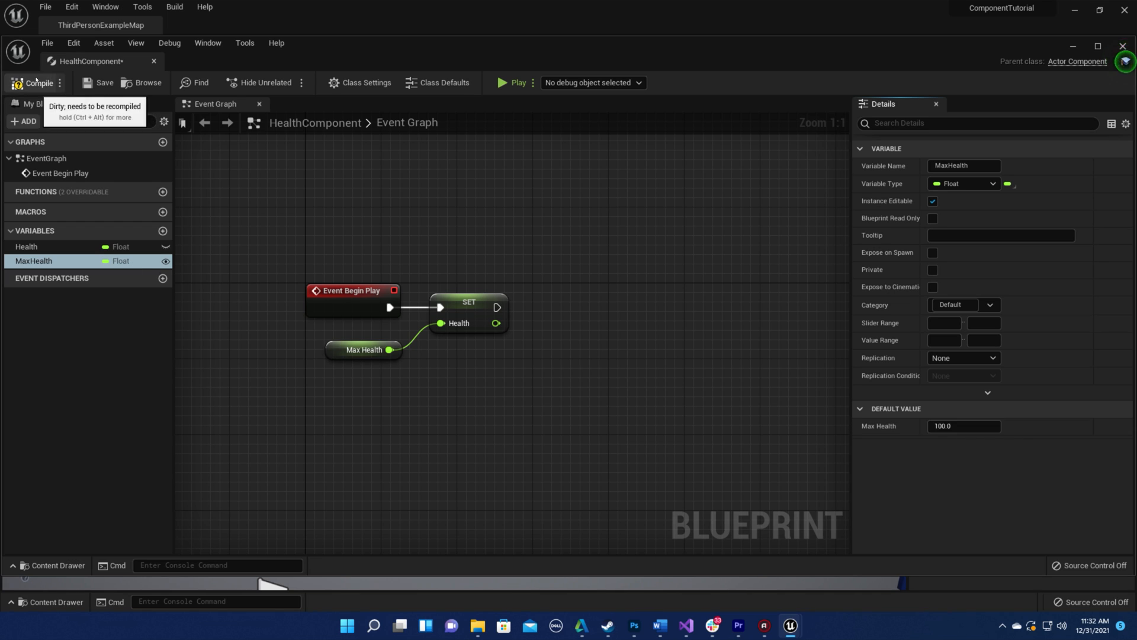
- Promote Get Owner's return value to an Owner variable and start the take-damage binding
left_click(39, 82)
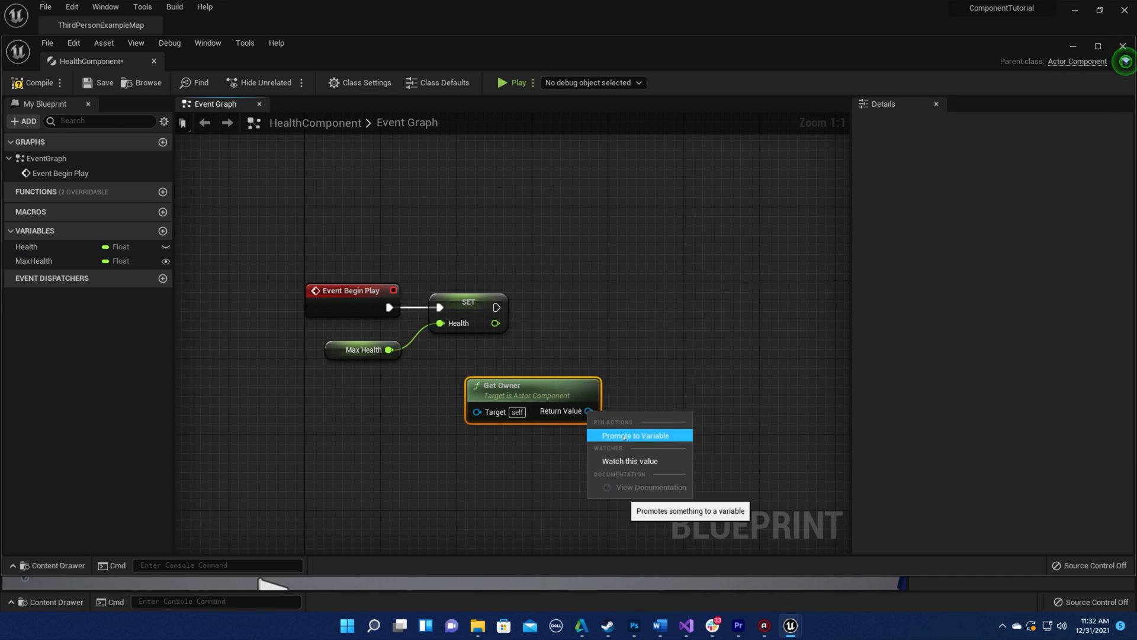
left_click(637, 435)
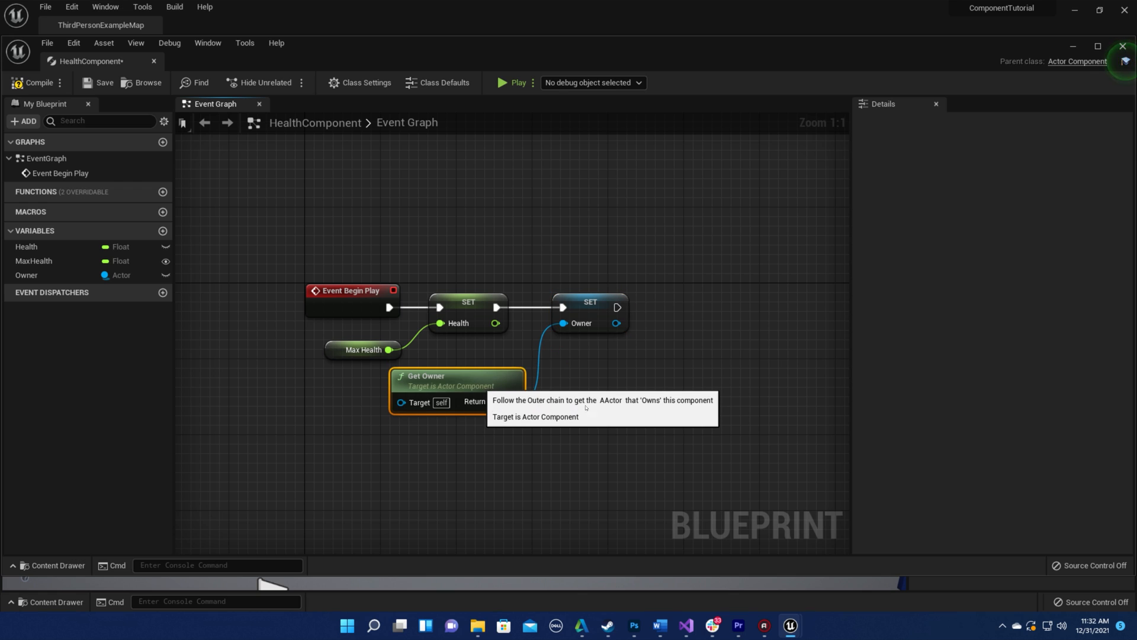
mouse_move(689, 386)
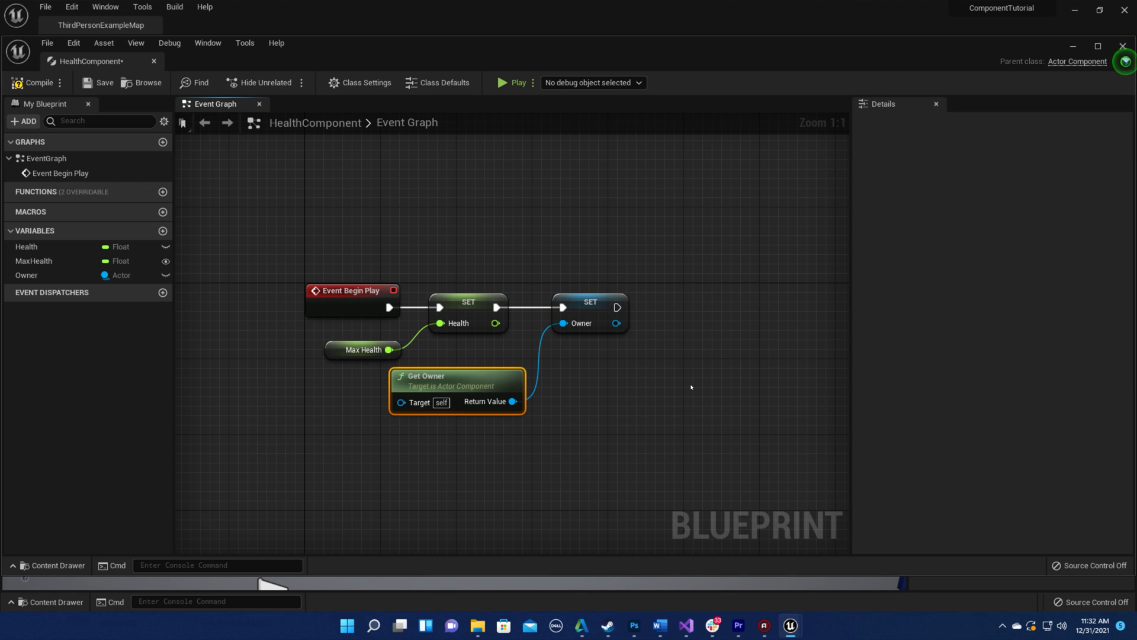
type("damage")
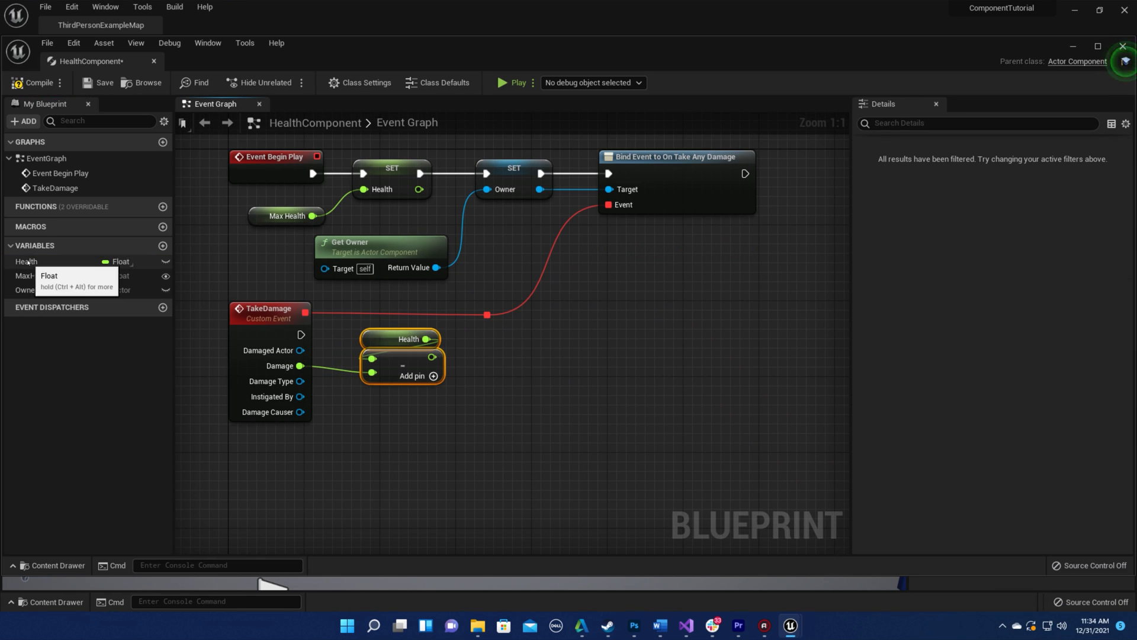
- Clamp Health minus Damage between 0 and MaxHealth and add a Nearly Equal zero check
type("clamp flo")
type("equal")
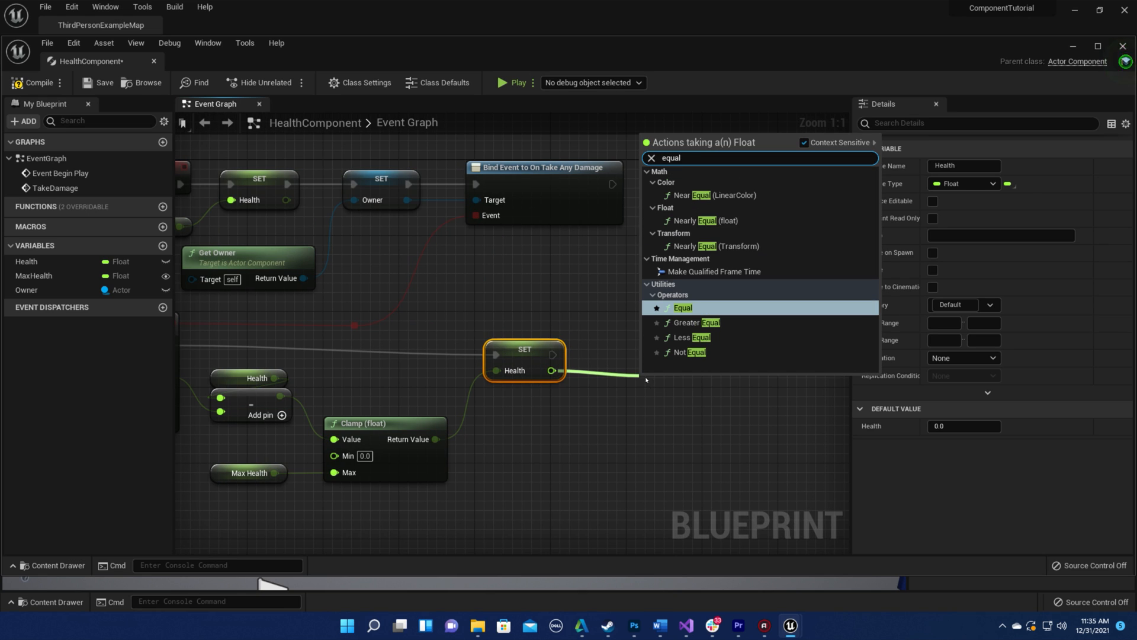
left_click(702, 220)
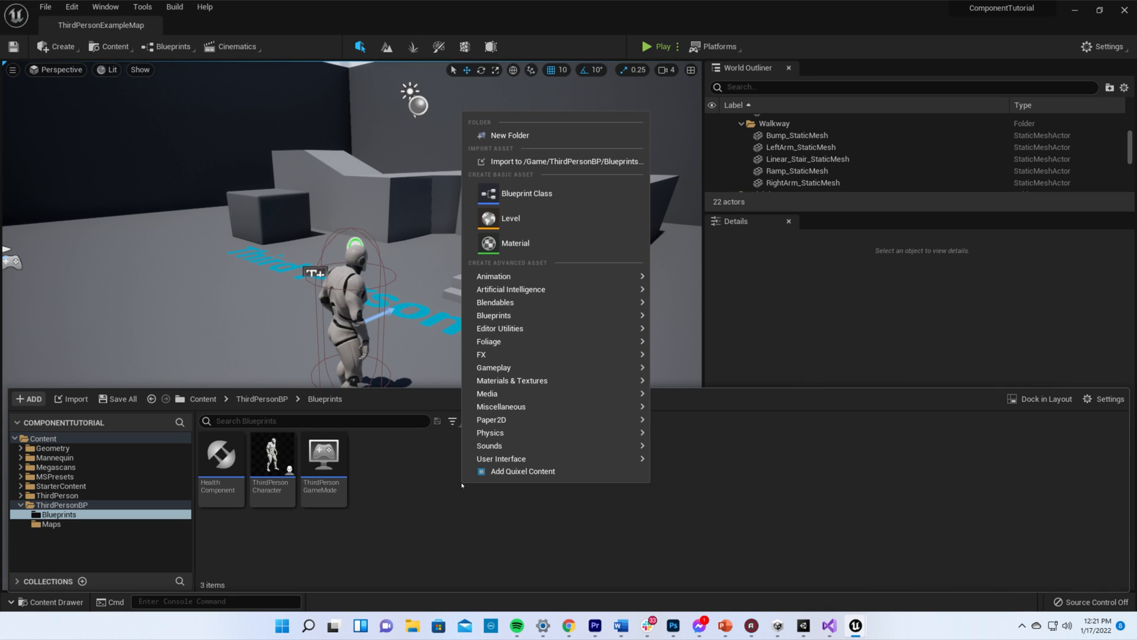
- Create the IHealth blueprint interface with a function named OnHealthDepleted
left_click(526, 193)
type("IHealth")
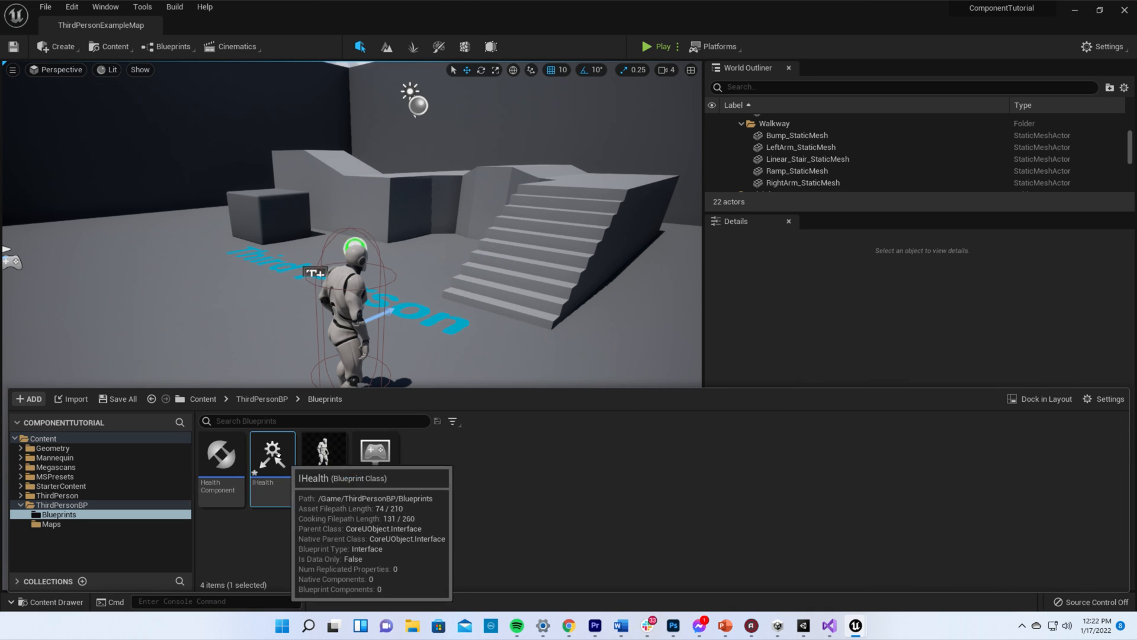
double_click(272, 455)
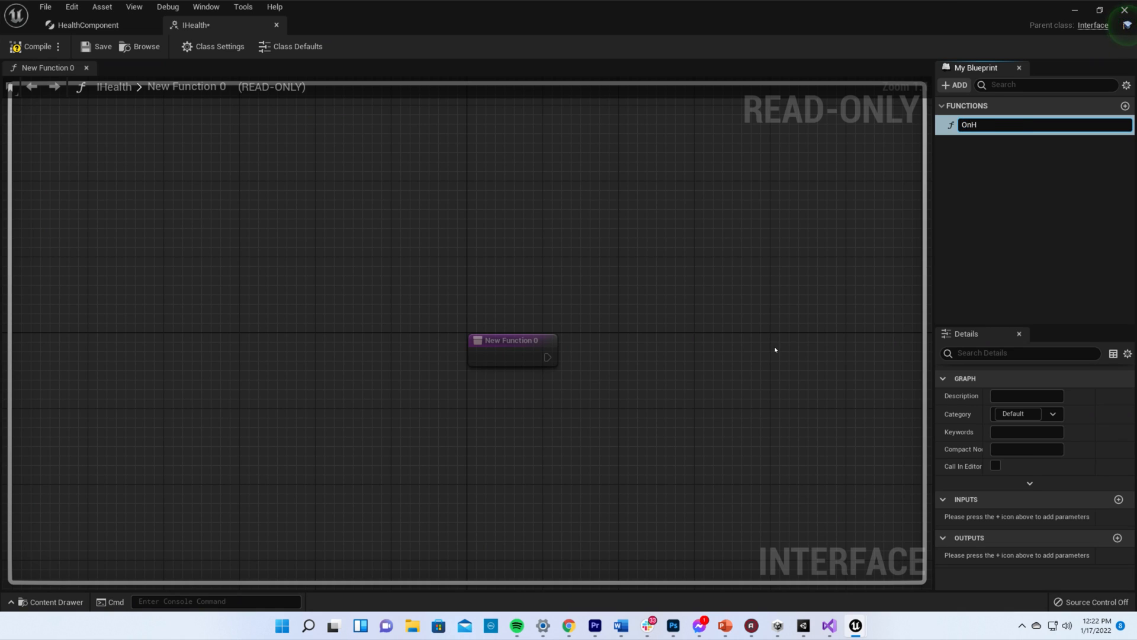
type("OnHealthDepleted")
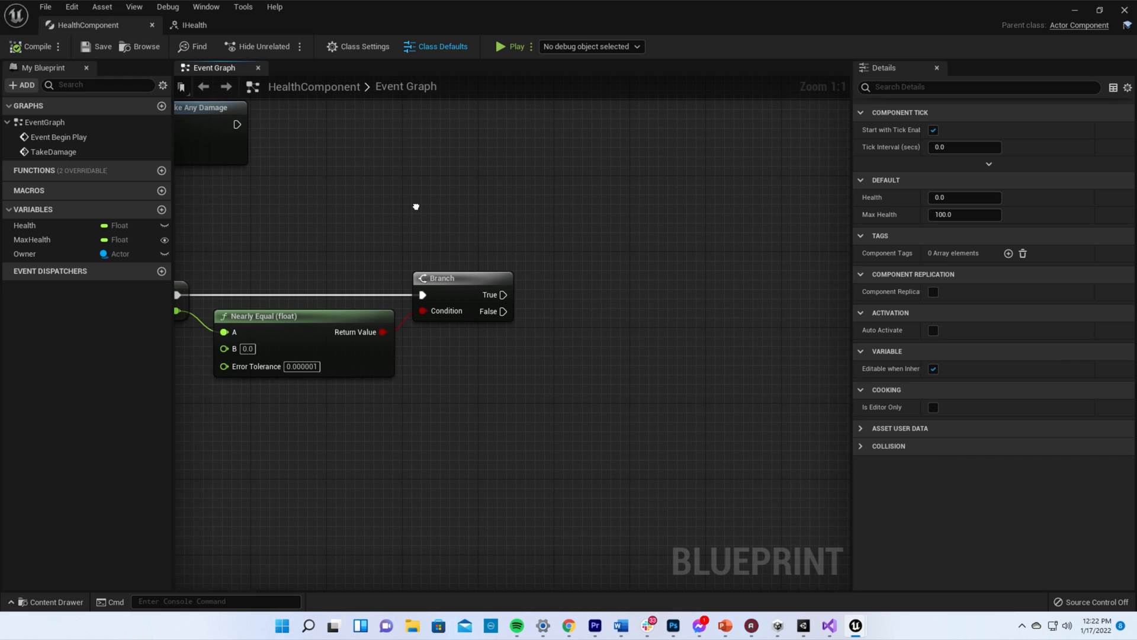
- Get the Owner variable and call On Health Depleted (Message) on it from the Branch's True path
left_click(24, 253)
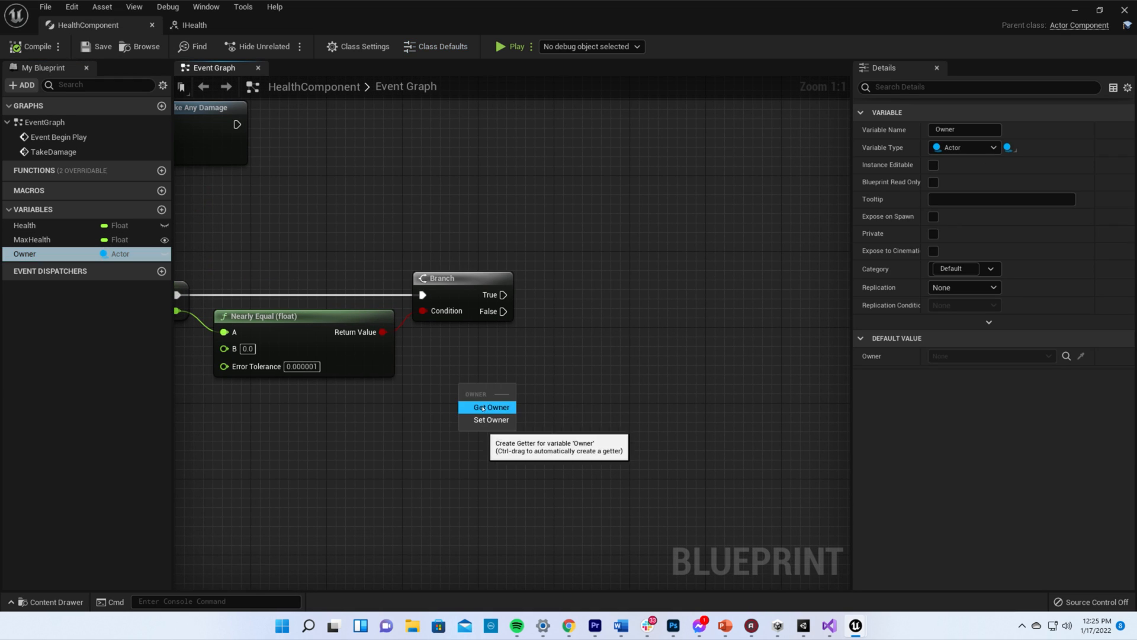
left_click(490, 407)
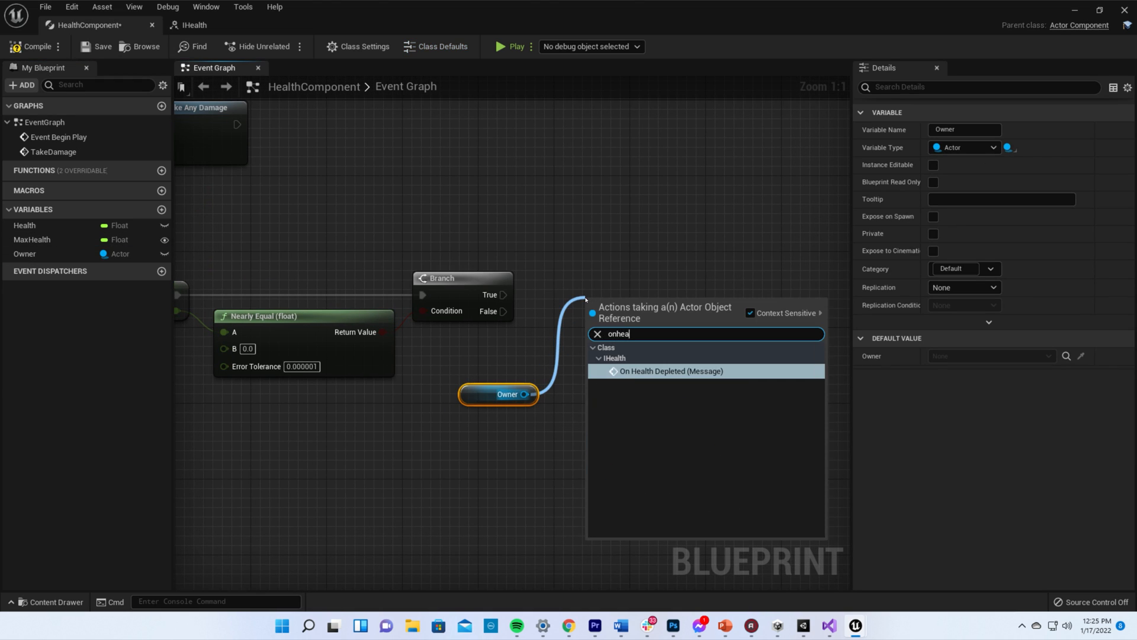
left_click(670, 371)
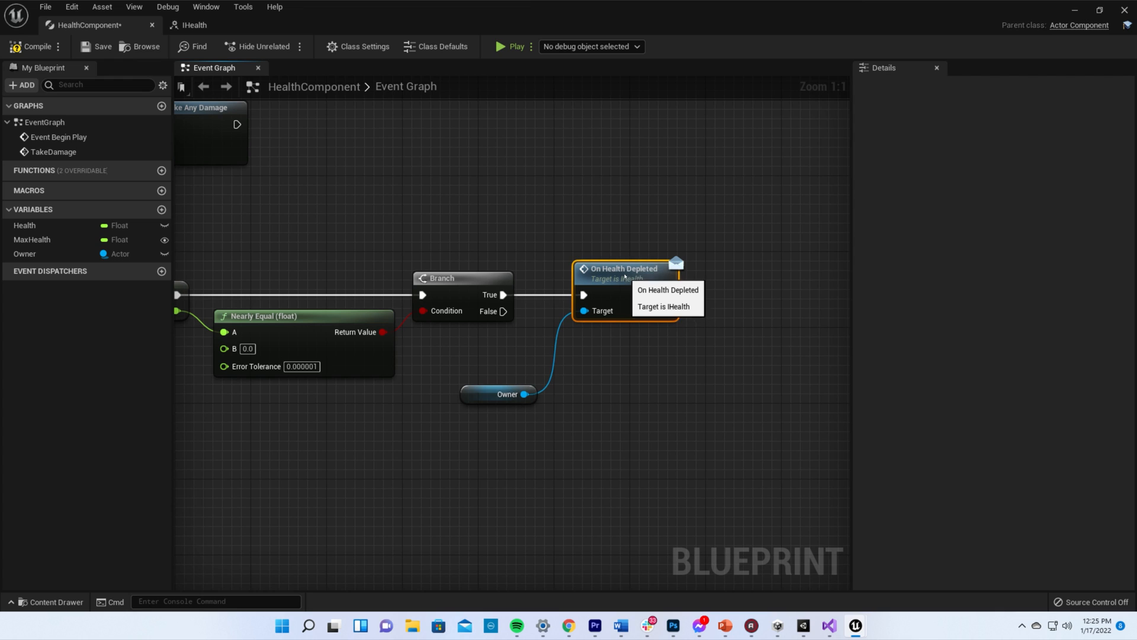
left_click(498, 366)
type("ihea")
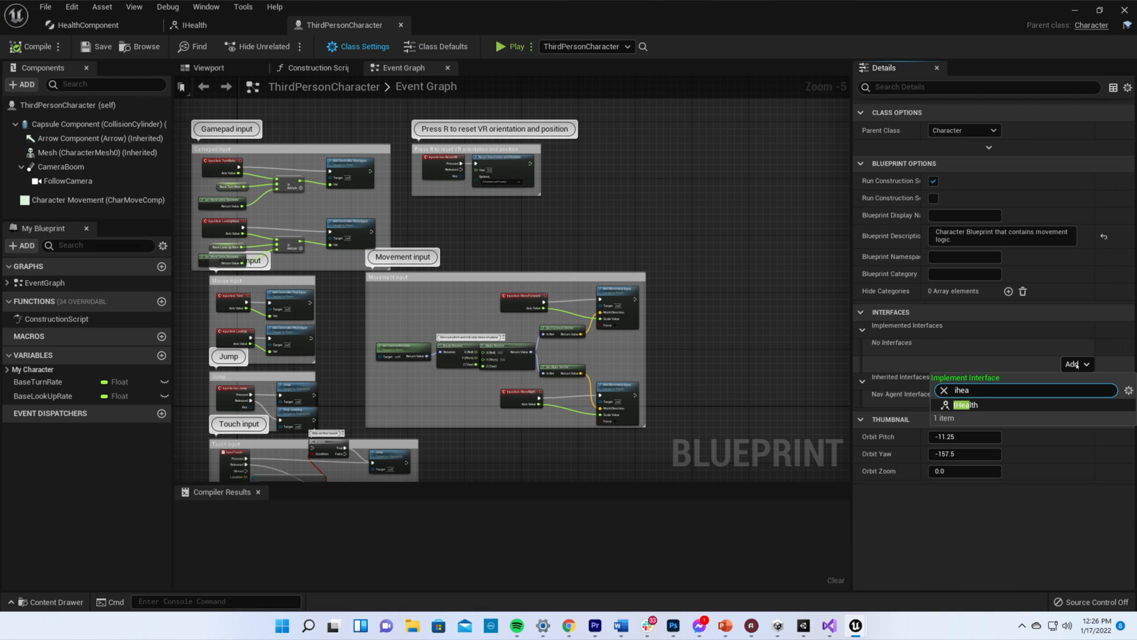
- Add IHealth to ThirdPersonCharacter's implemented interfaces so On Health Depleted appears
left_click(964, 405)
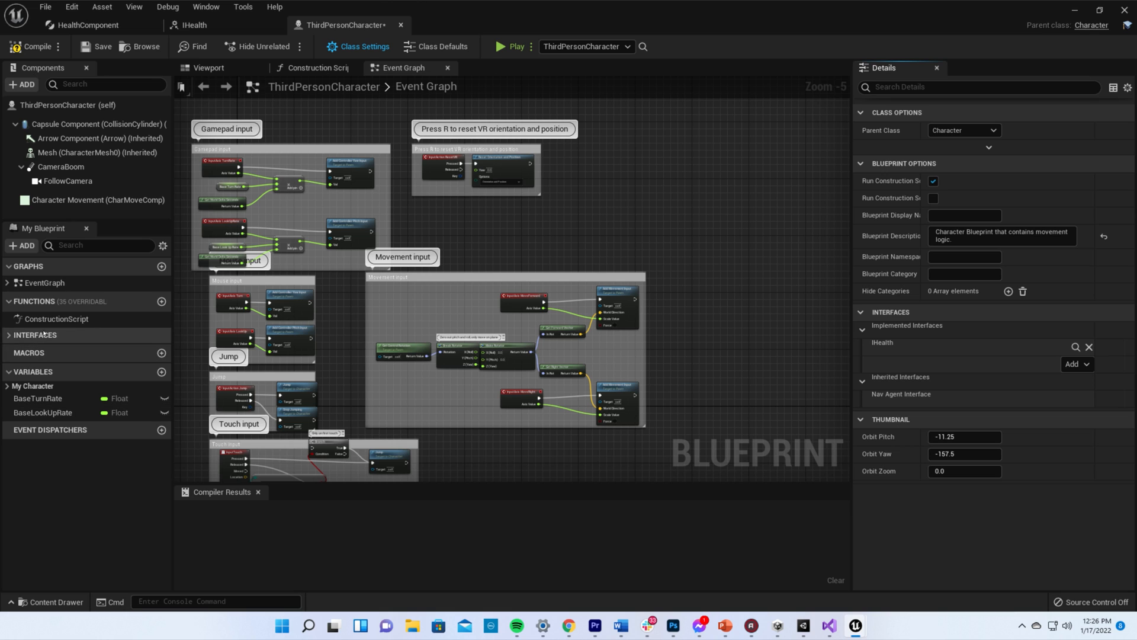
left_click(35, 334)
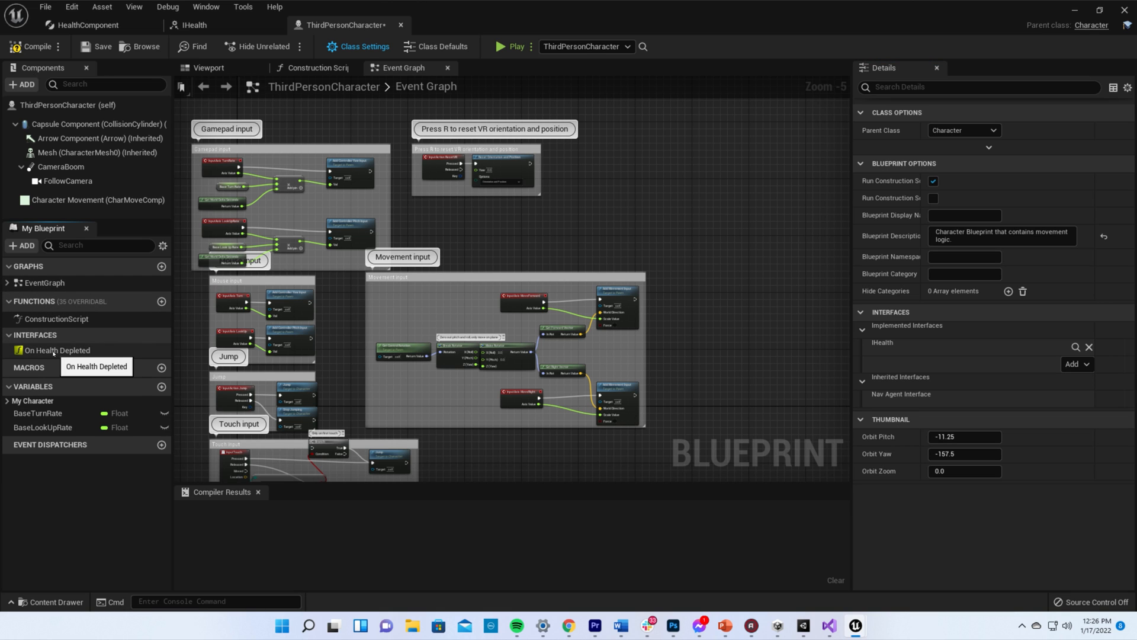
- Implement On Health Depleted to print 'I am dead now' and then DestroyActor
double_click(55, 351)
type("des")
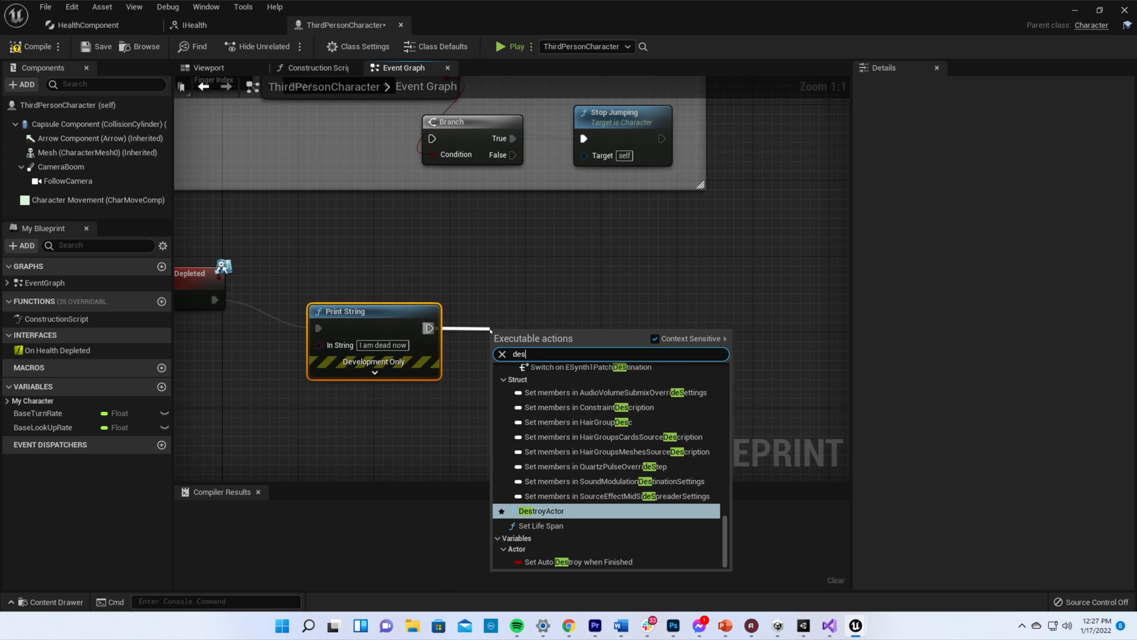
left_click(539, 511)
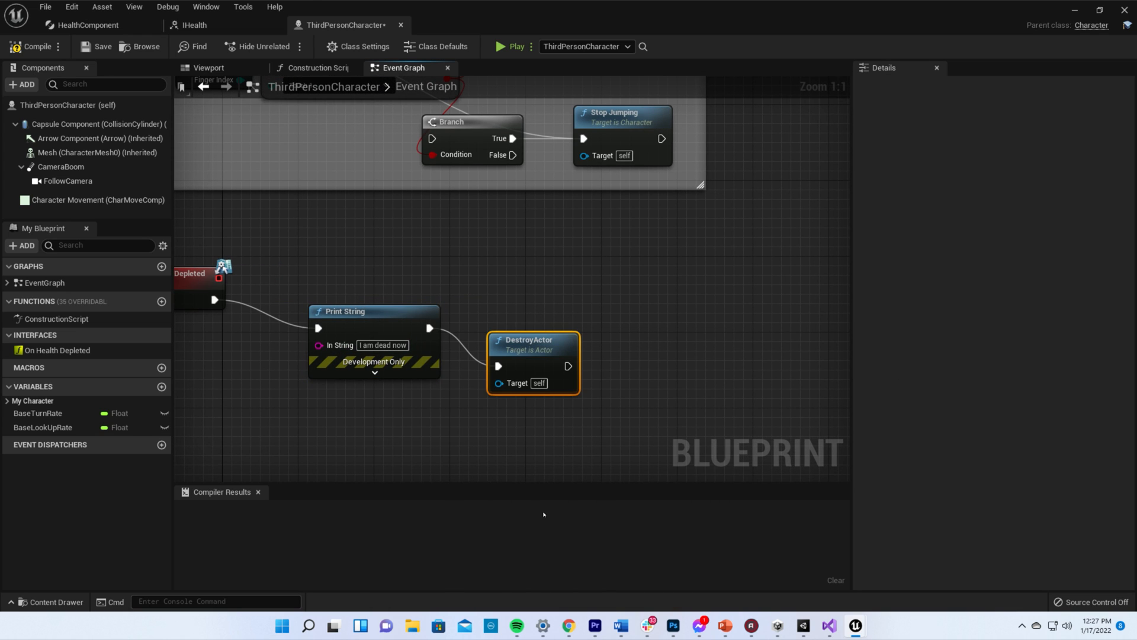